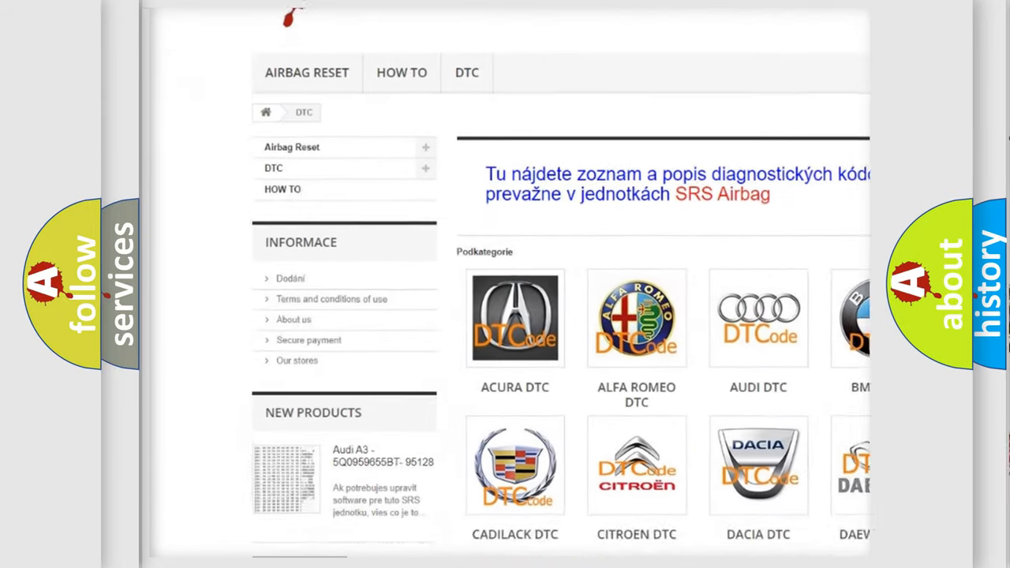
- Scroll down the DTC page past the brand logos to the table of B-codes
scroll("down", 3)
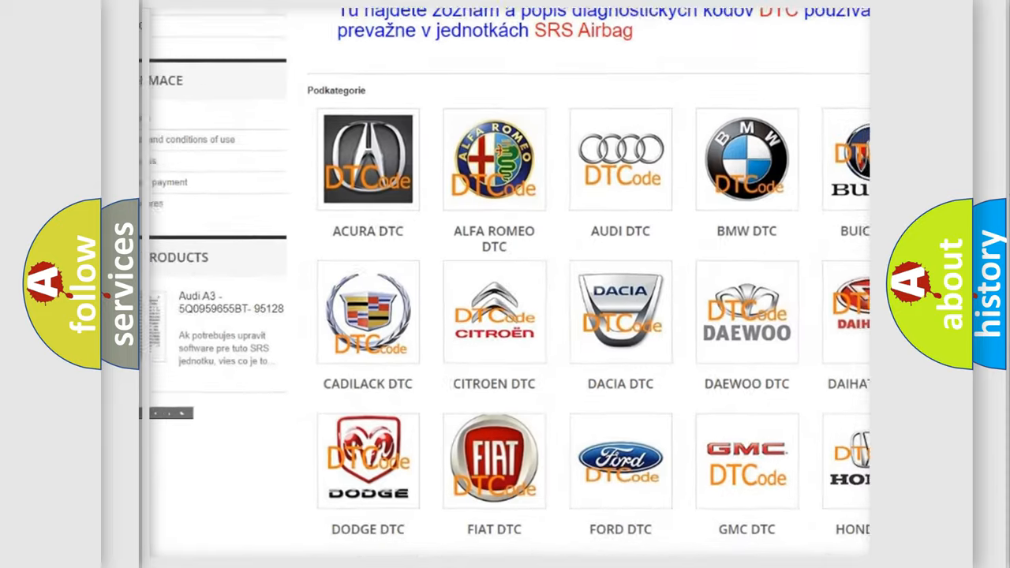
scroll("down", 3)
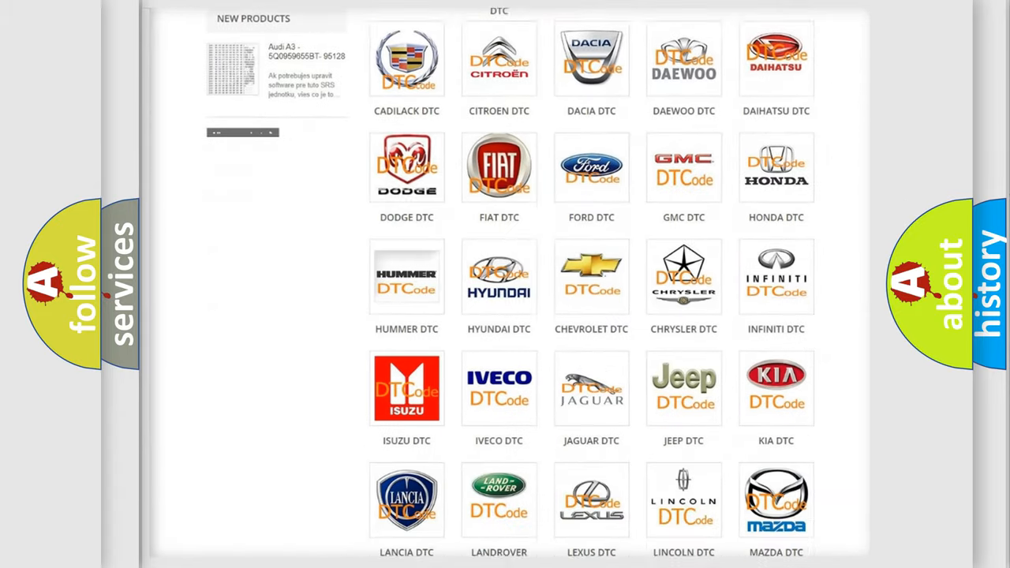
scroll("down", 3)
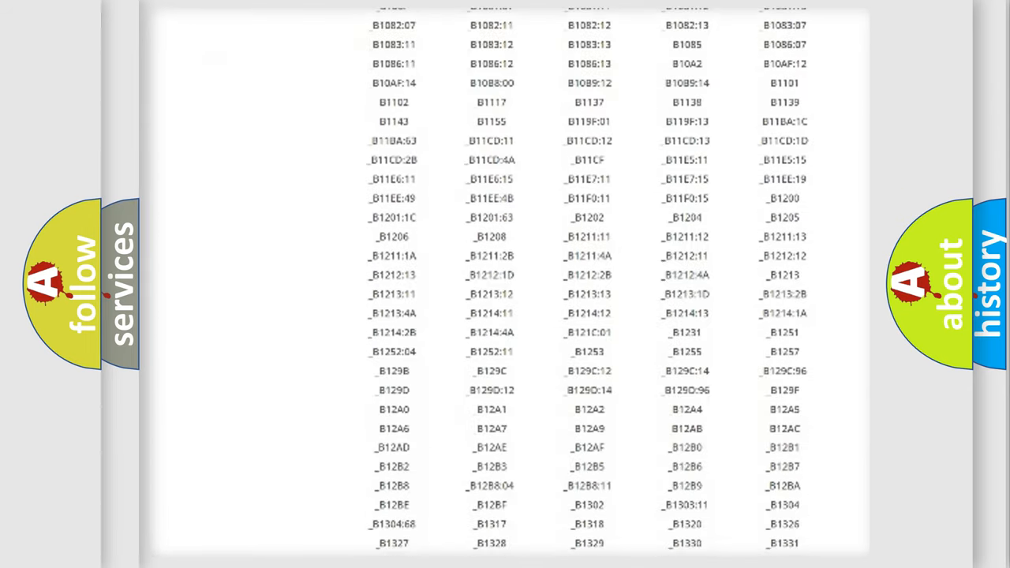
scroll("down", 3)
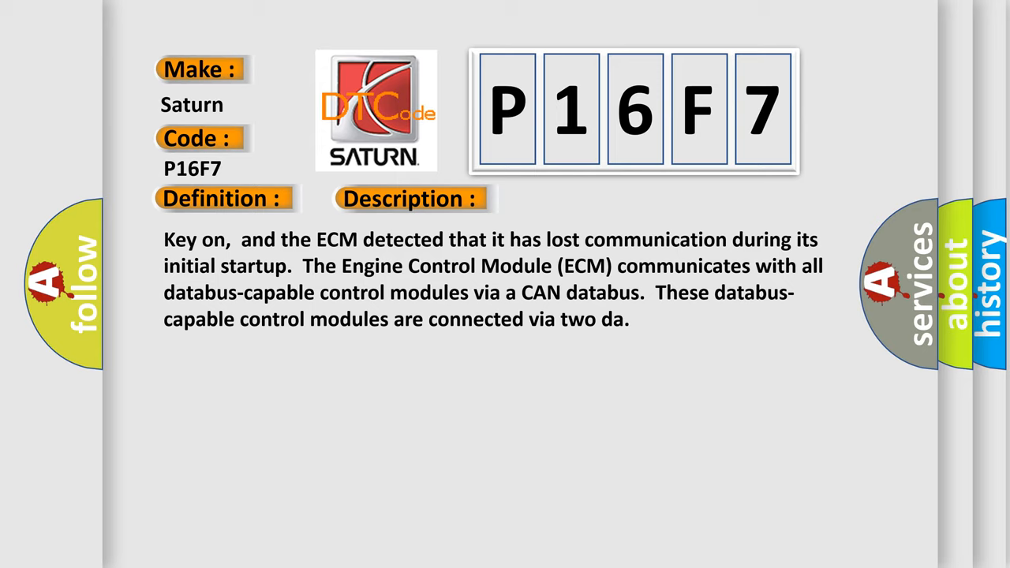
- Advance the slide from the P16F7 Description text to the Cause text
left_click(578, 199)
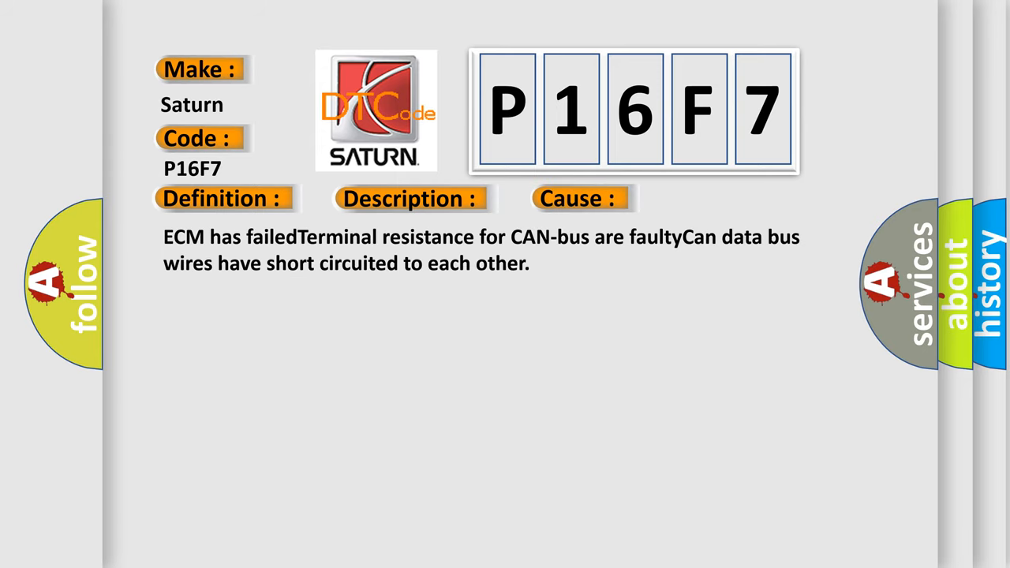